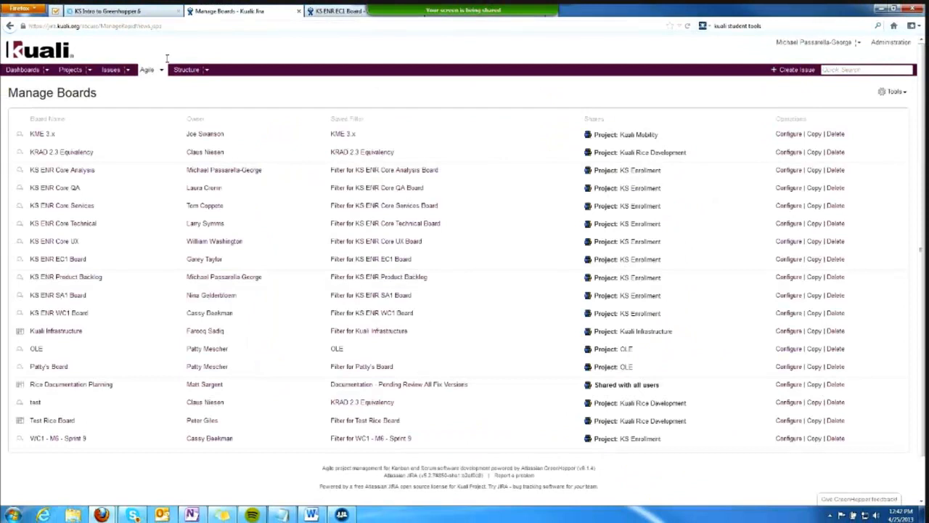
{"action": "mouse_move", "coordinate": [163, 69]}
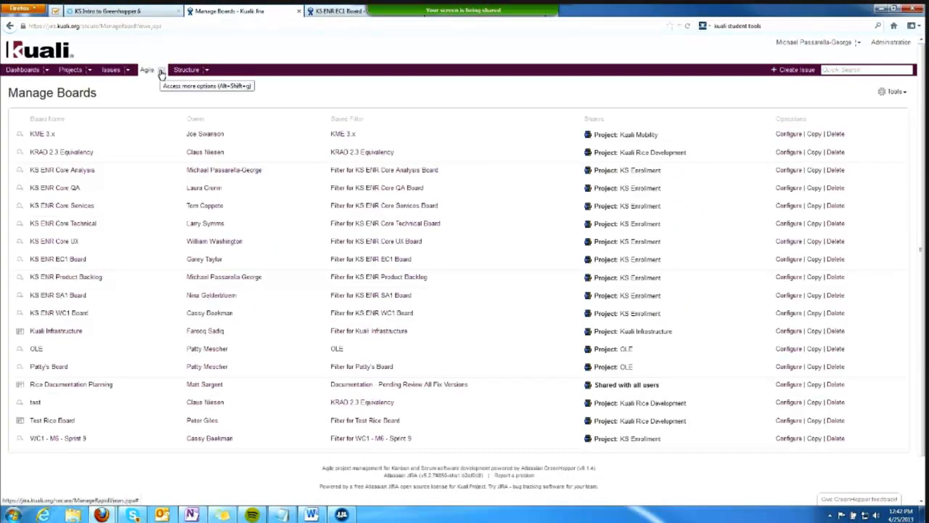
{"action": "mouse_move", "coordinate": [162, 72]}
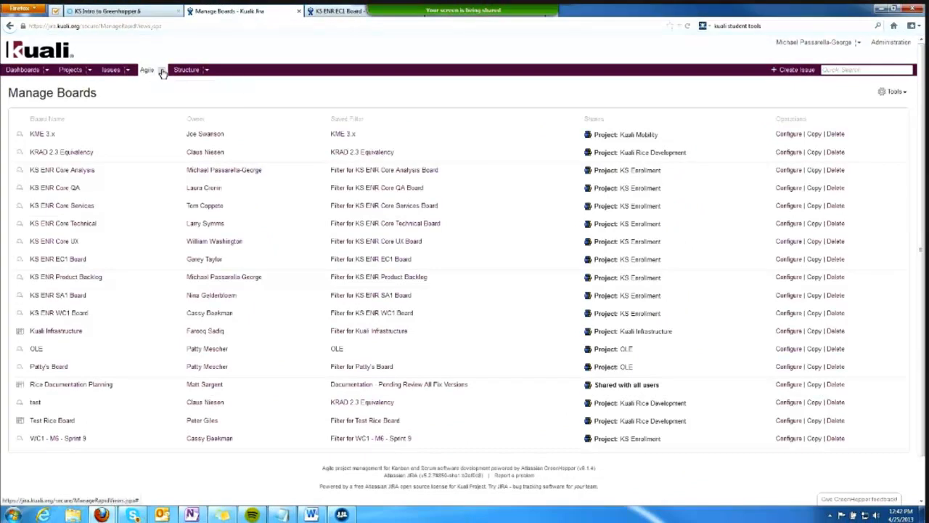
- Open the KS ENR EC1 Board's 257-issue backlog and show its Tools options
{"action": "left_click", "coordinate": [147, 70]}
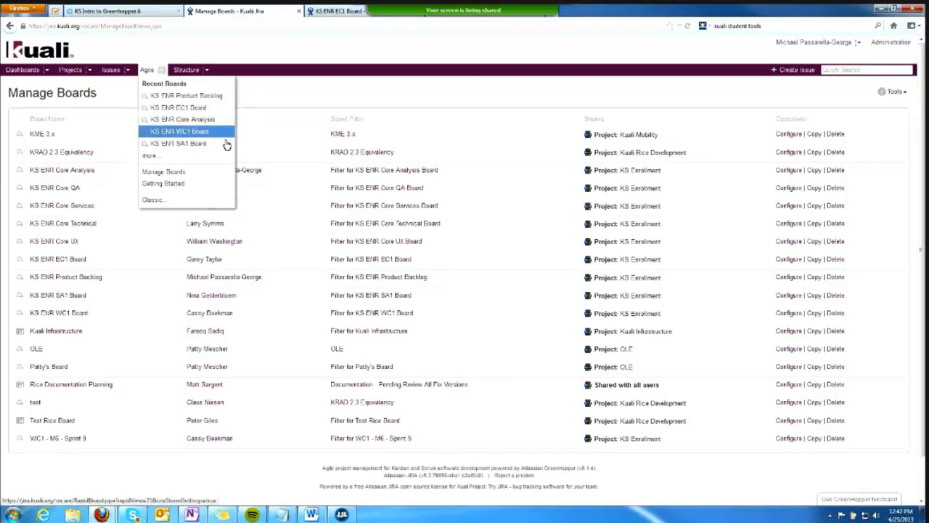
{"action": "left_click", "coordinate": [179, 131]}
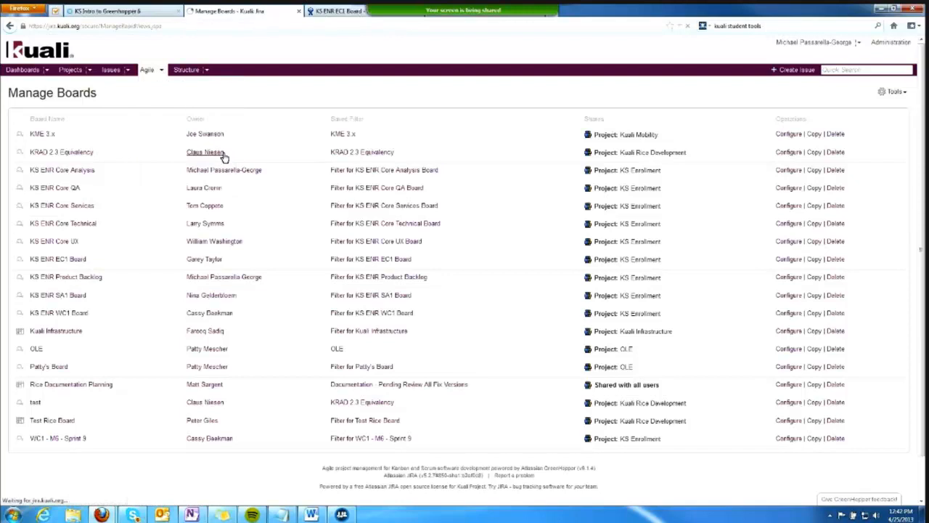
{"action": "mouse_move", "coordinate": [132, 412]}
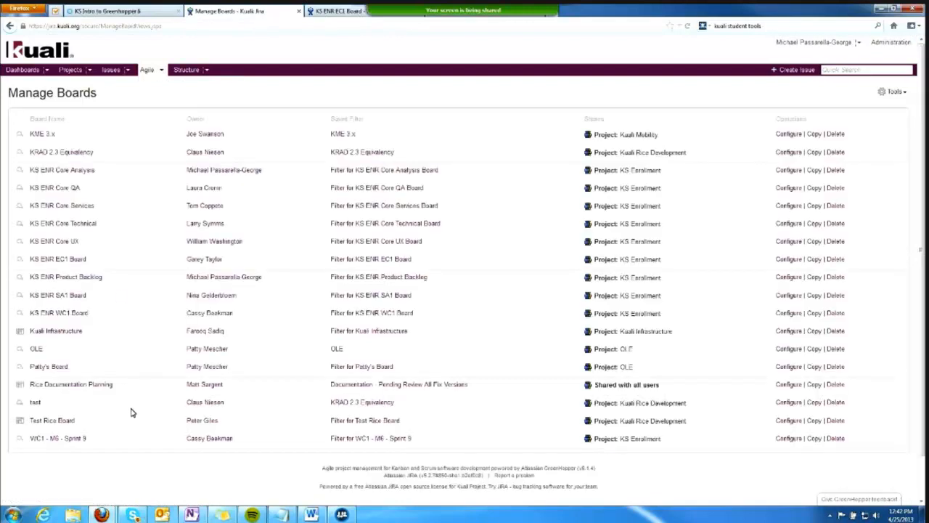
{"action": "mouse_move", "coordinate": [137, 410]}
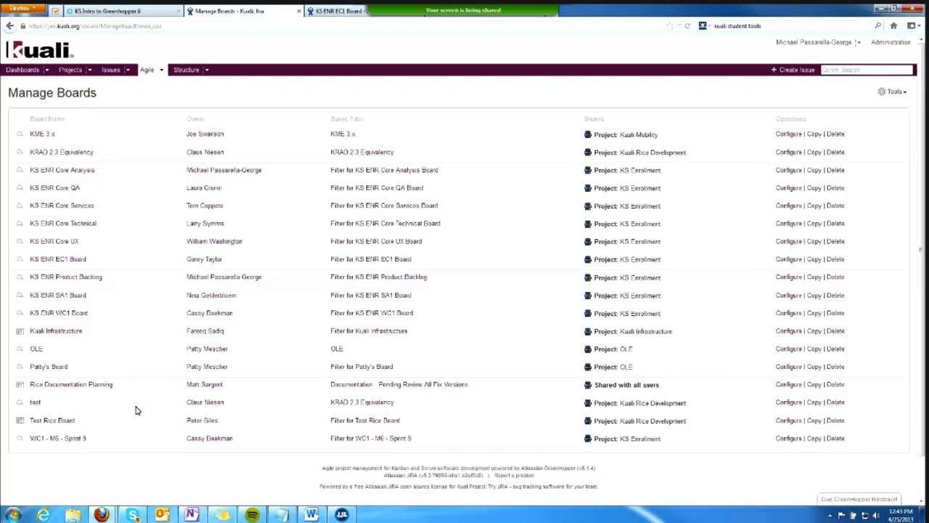
{"action": "mouse_move", "coordinate": [117, 238]}
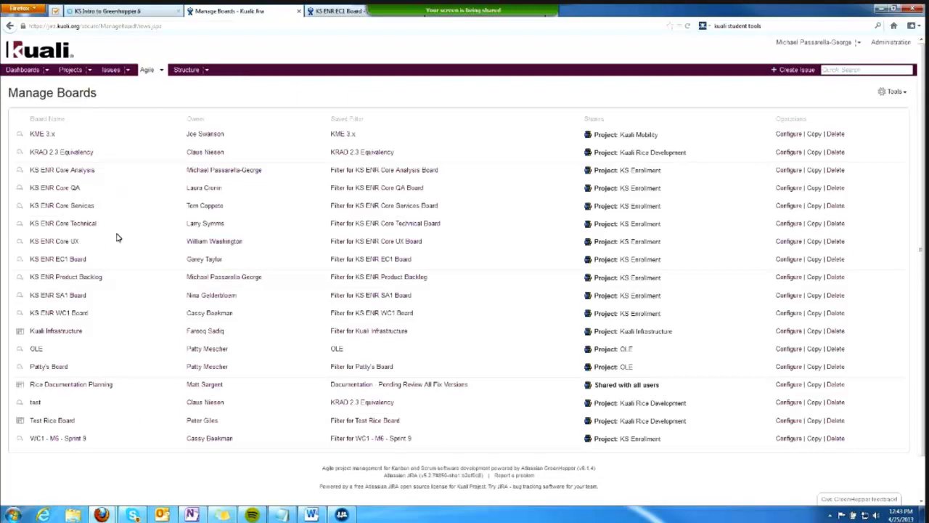
{"action": "mouse_move", "coordinate": [95, 201]}
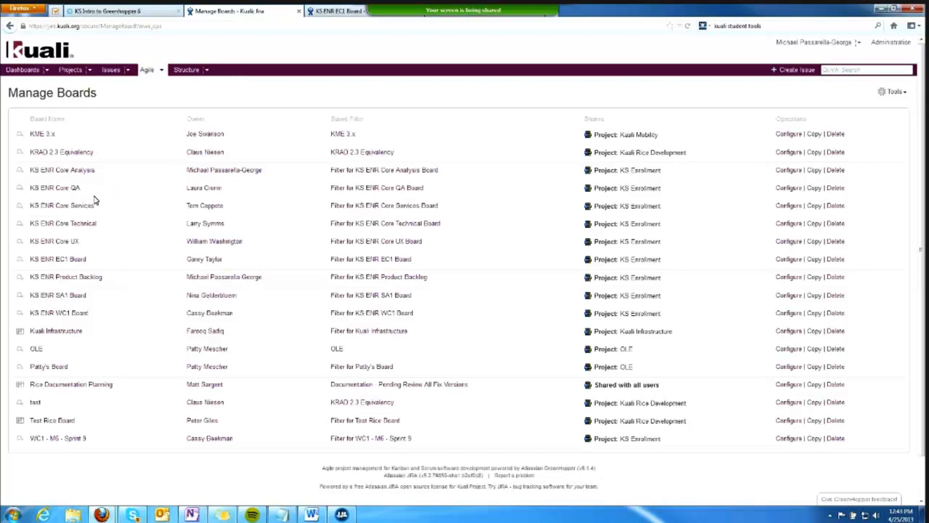
{"action": "mouse_move", "coordinate": [71, 312]}
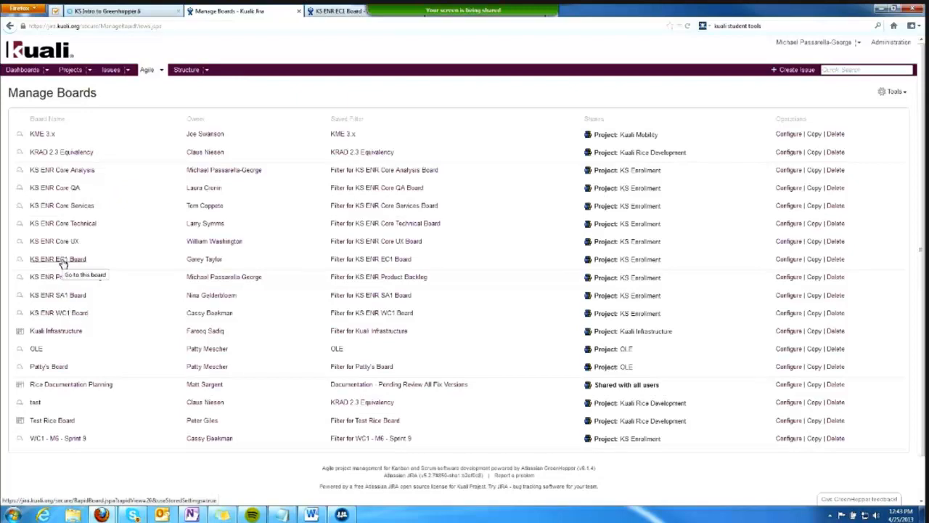
{"action": "left_click", "coordinate": [52, 259]}
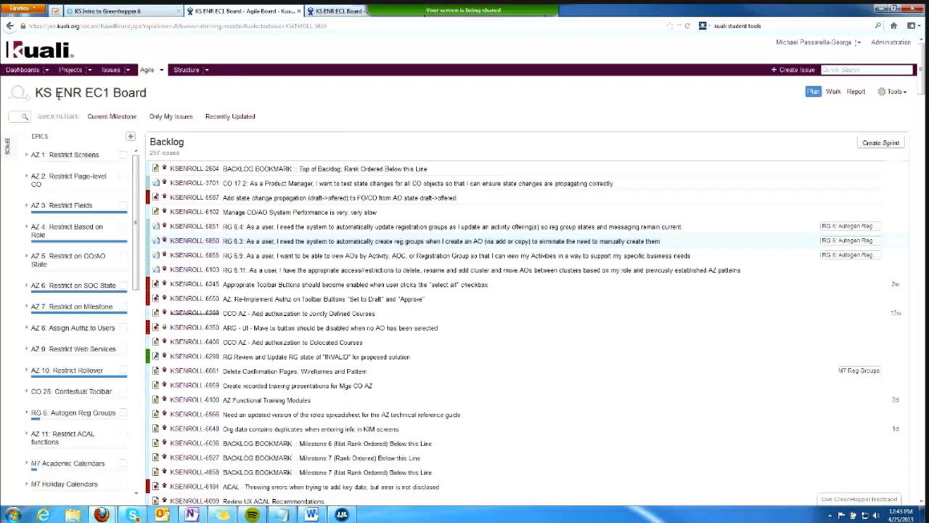
{"action": "mouse_move", "coordinate": [630, 101]}
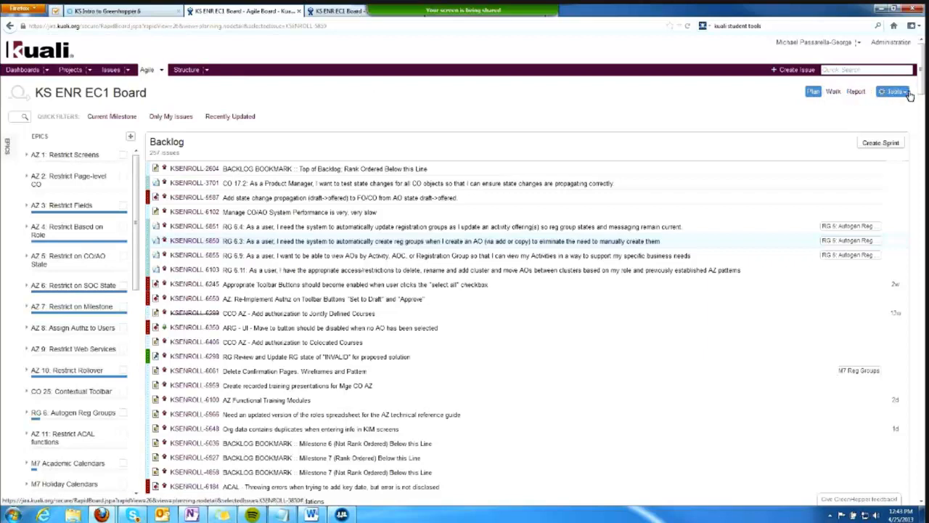
{"action": "left_click", "coordinate": [893, 93]}
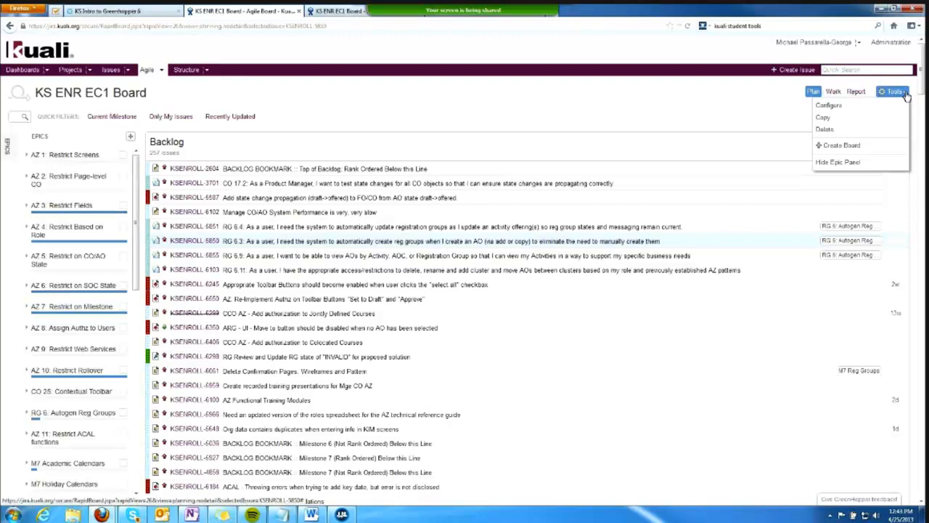
{"action": "left_click", "coordinate": [809, 92]}
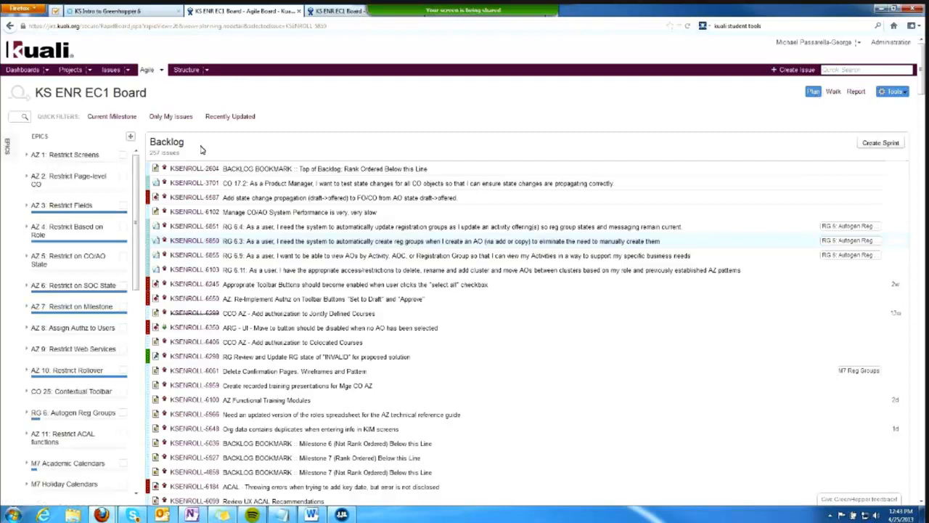
{"action": "mouse_move", "coordinate": [264, 122]}
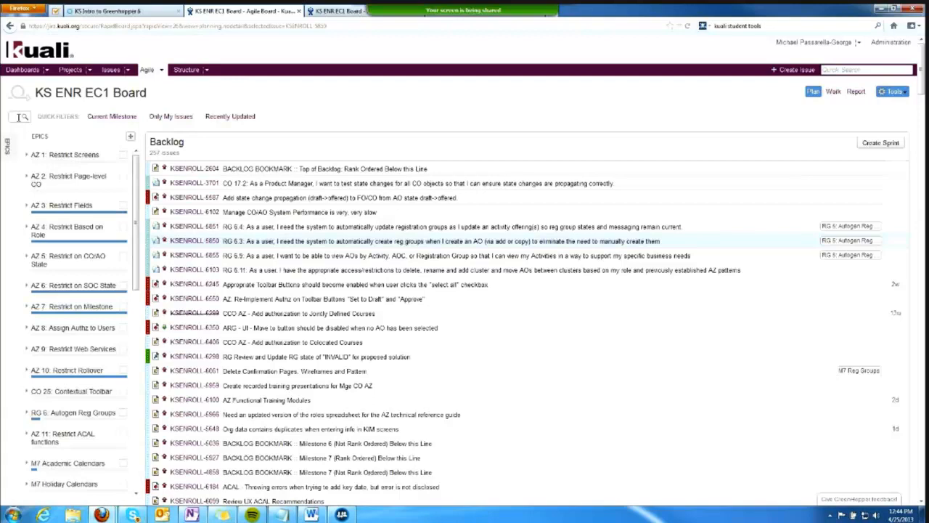
{"action": "mouse_move", "coordinate": [364, 444]}
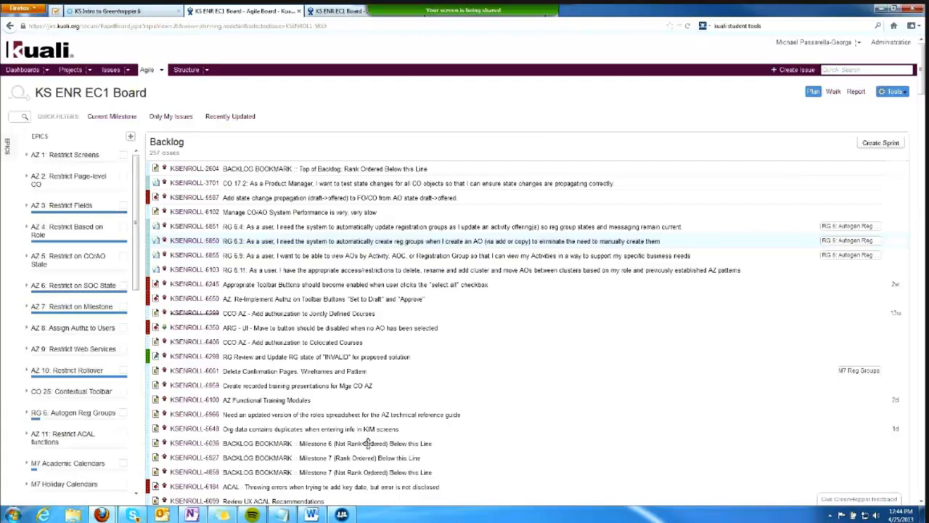
{"action": "mouse_move", "coordinate": [389, 415]}
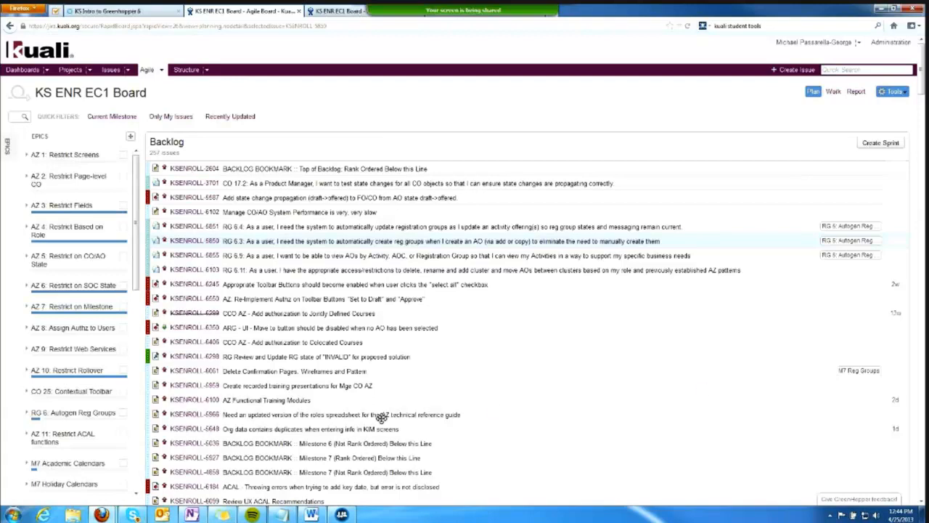
{"action": "mouse_move", "coordinate": [341, 150]}
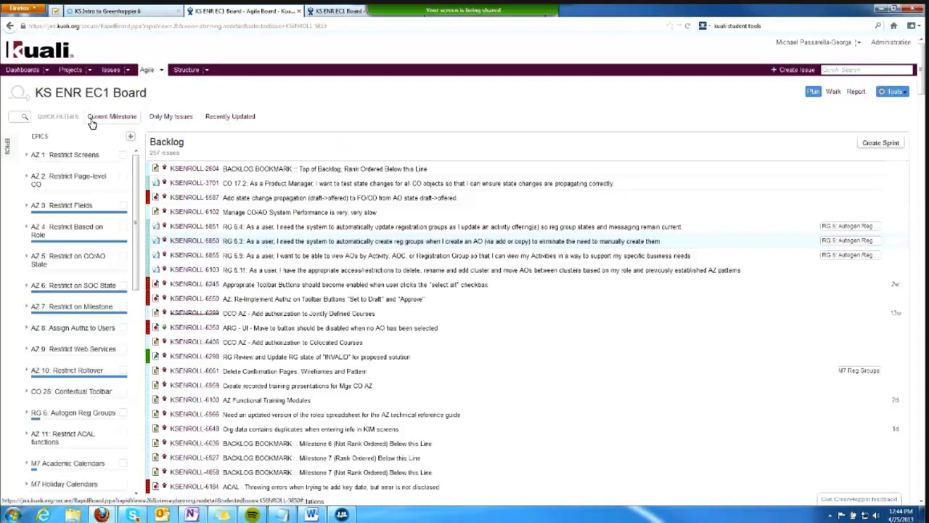
{"action": "mouse_move", "coordinate": [95, 125]}
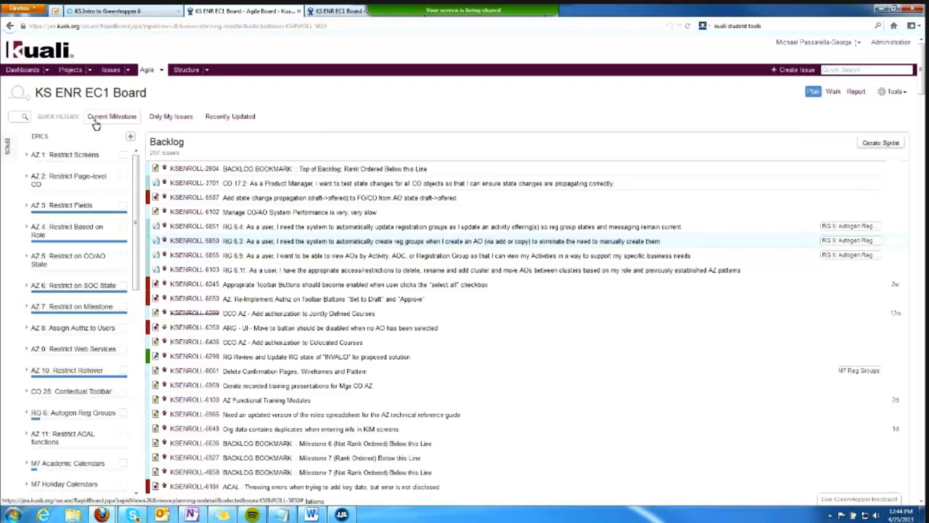
- Apply the Current Milestone quick filter, showing 125 of 257 issues
{"action": "left_click", "coordinate": [111, 116]}
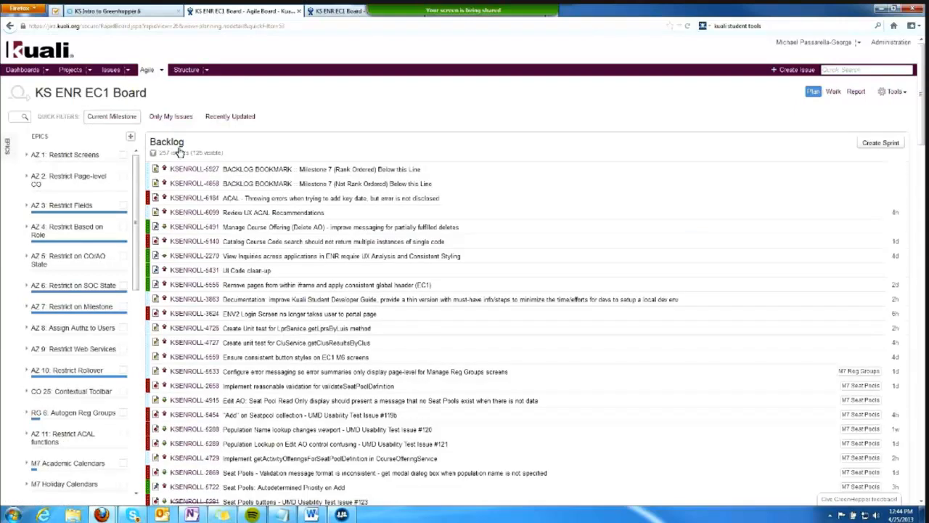
{"action": "mouse_move", "coordinate": [186, 146]}
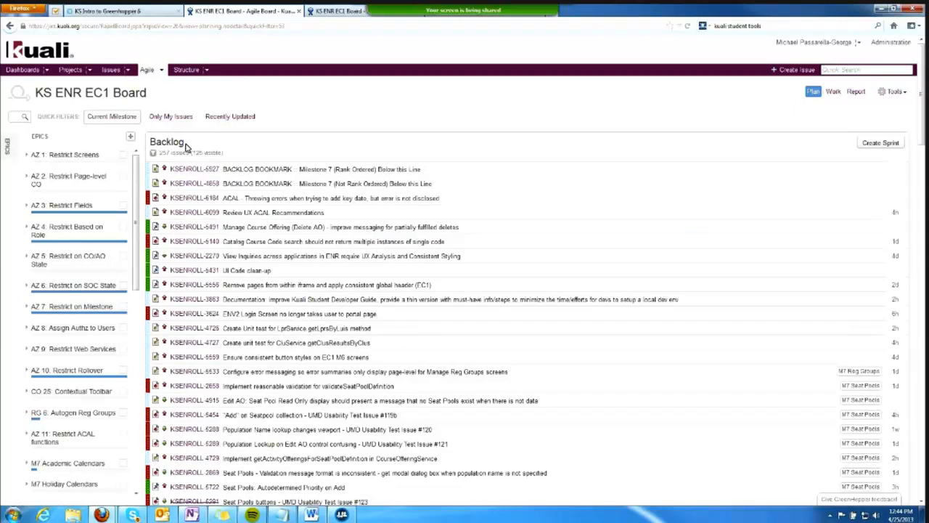
{"action": "mouse_move", "coordinate": [113, 116]}
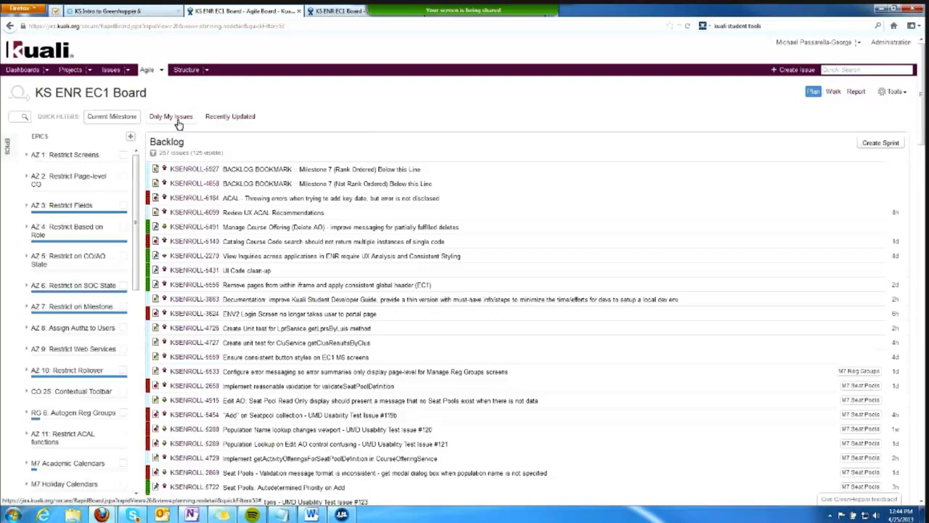
{"action": "mouse_move", "coordinate": [171, 117]}
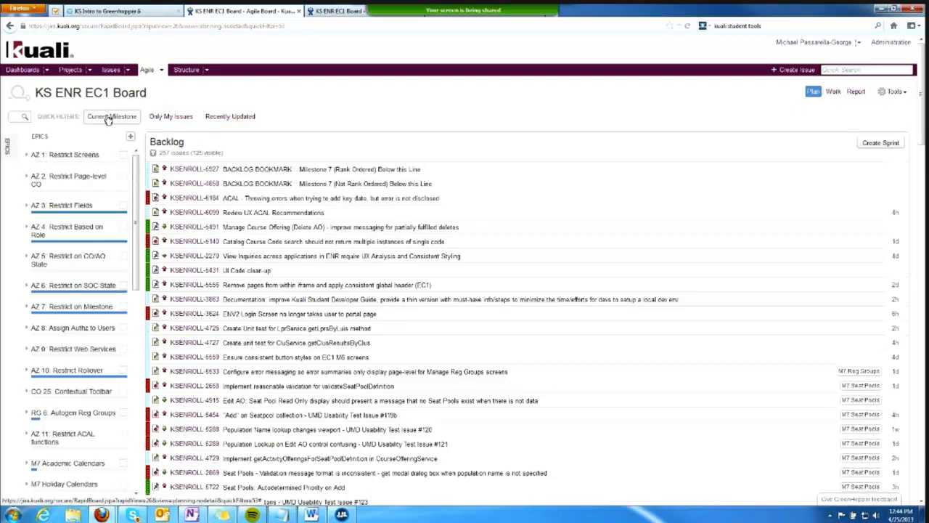
{"action": "mouse_move", "coordinate": [109, 124]}
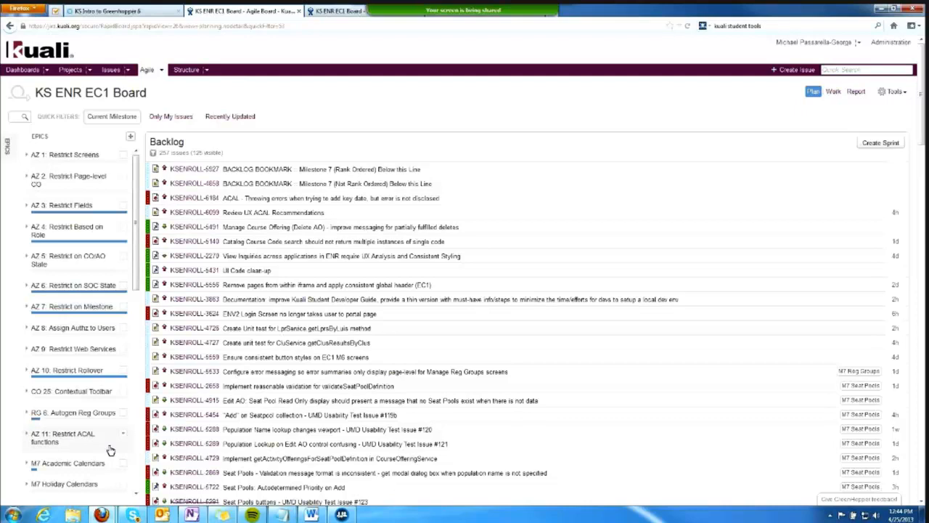
{"action": "mouse_move", "coordinate": [237, 212]}
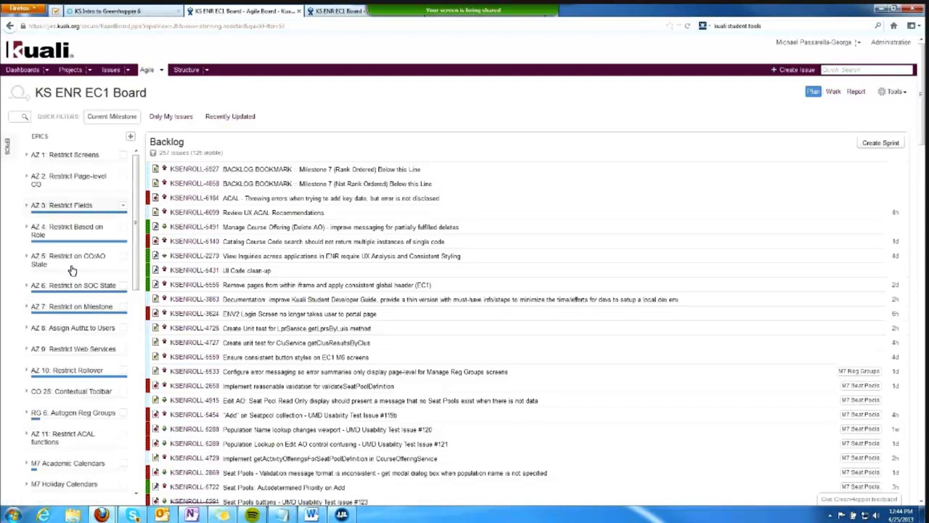
{"action": "mouse_move", "coordinate": [22, 164]}
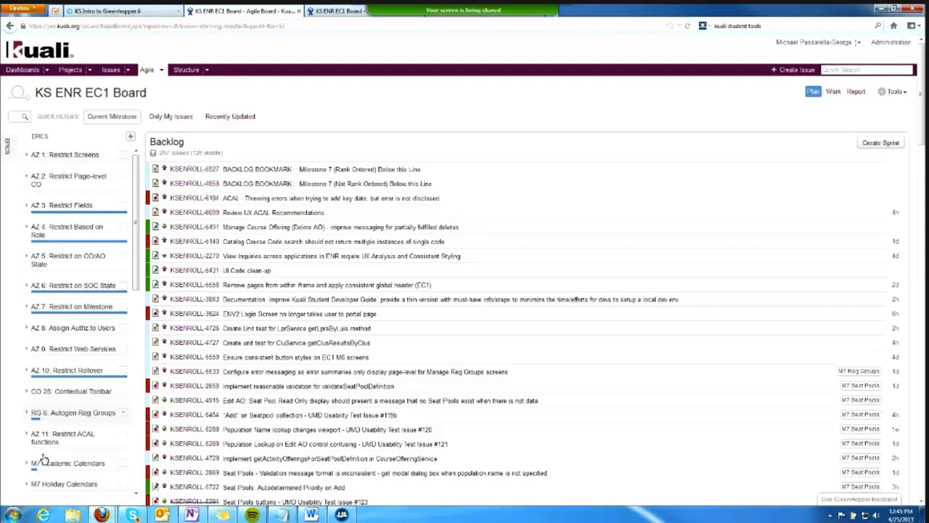
{"action": "mouse_move", "coordinate": [29, 261]}
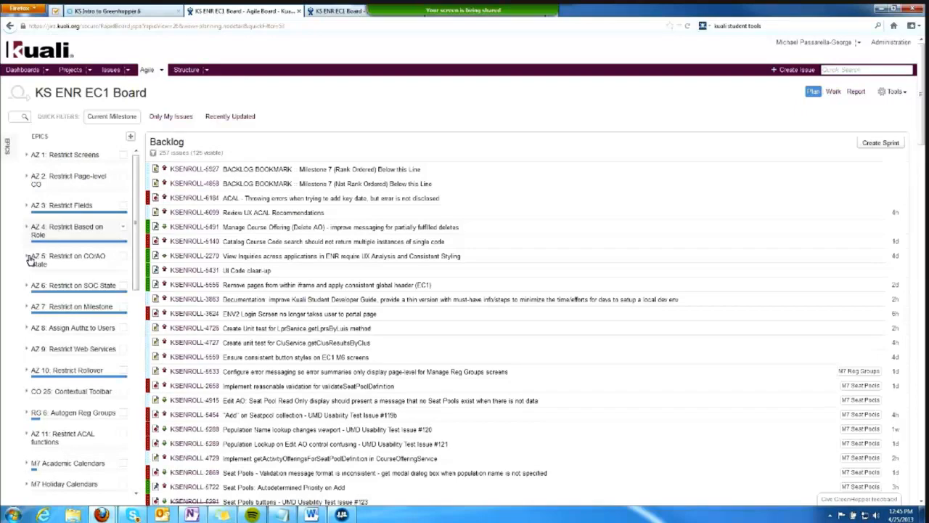
{"action": "mouse_move", "coordinate": [61, 157]}
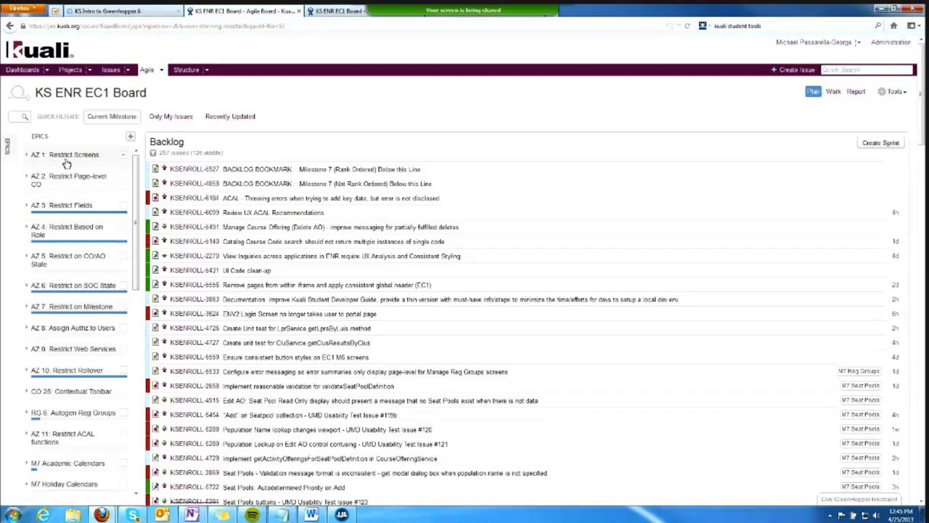
- Expand and collapse the AZ 1 epic, then filter by the M7 Reg Groups epic
{"action": "left_click", "coordinate": [65, 153]}
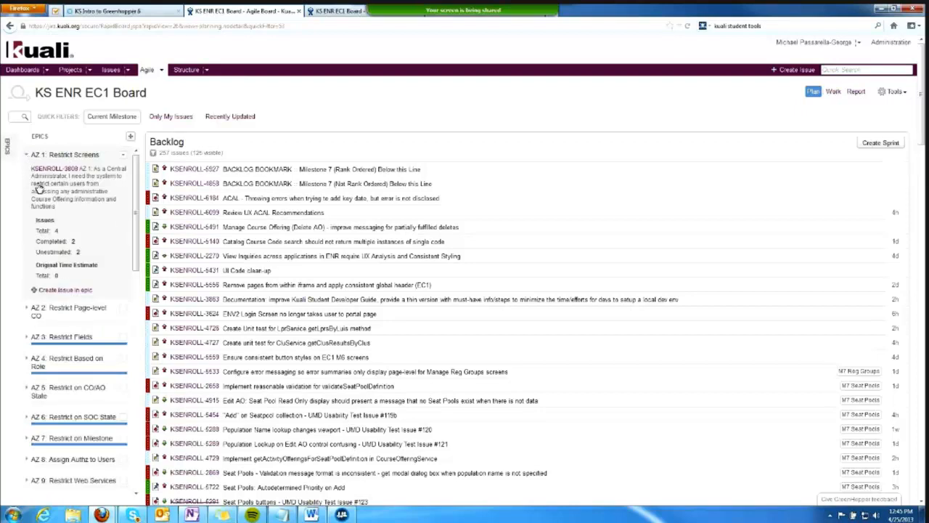
{"action": "mouse_move", "coordinate": [86, 209]}
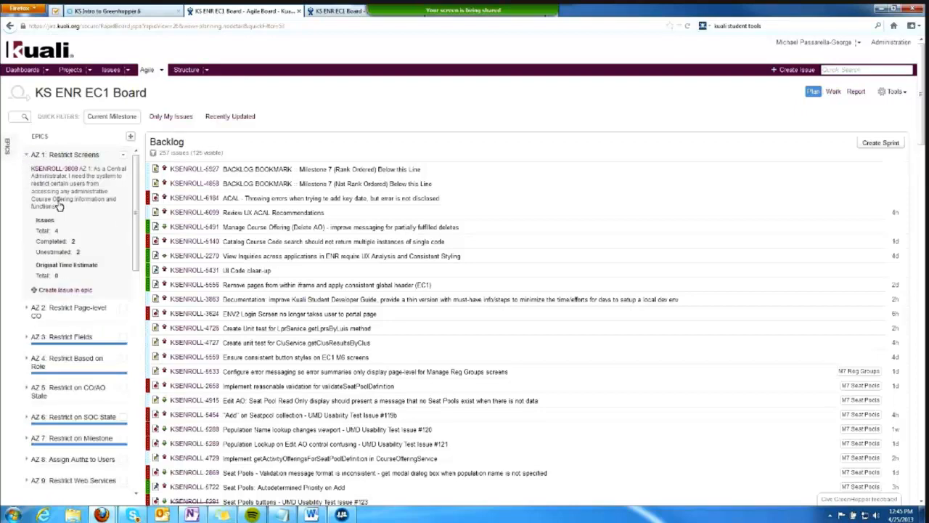
{"action": "mouse_move", "coordinate": [74, 155]}
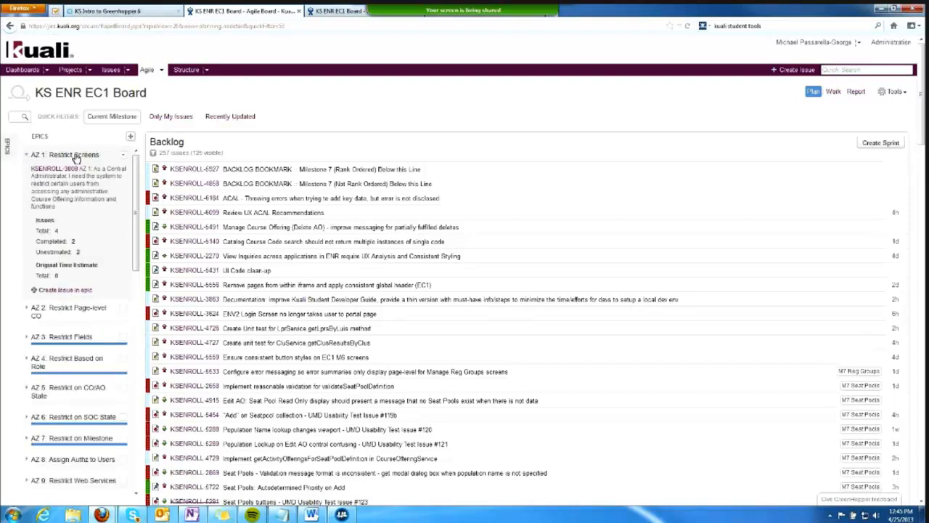
{"action": "left_click", "coordinate": [67, 154]}
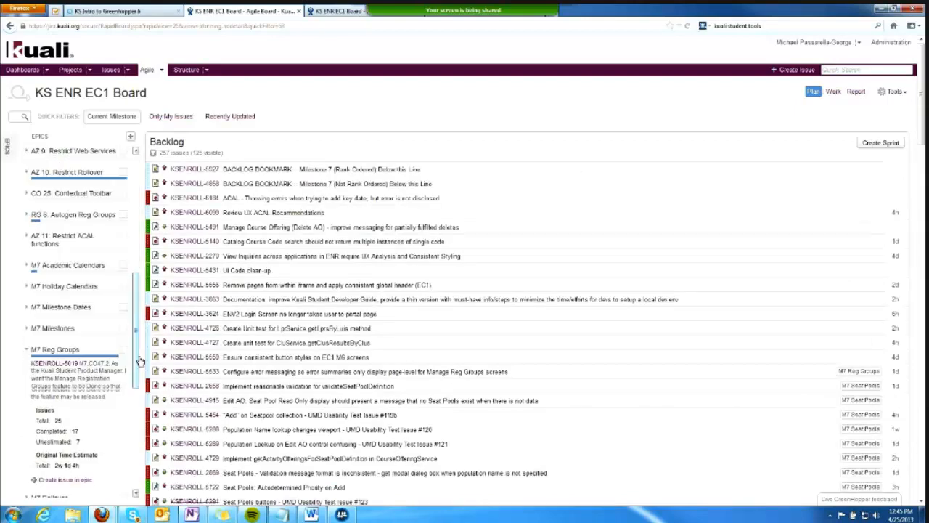
{"action": "left_click", "coordinate": [54, 349]}
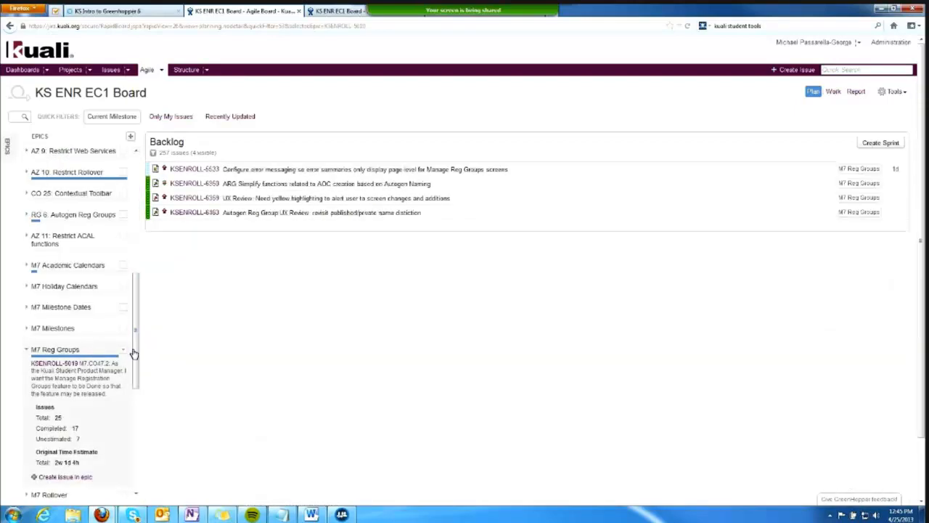